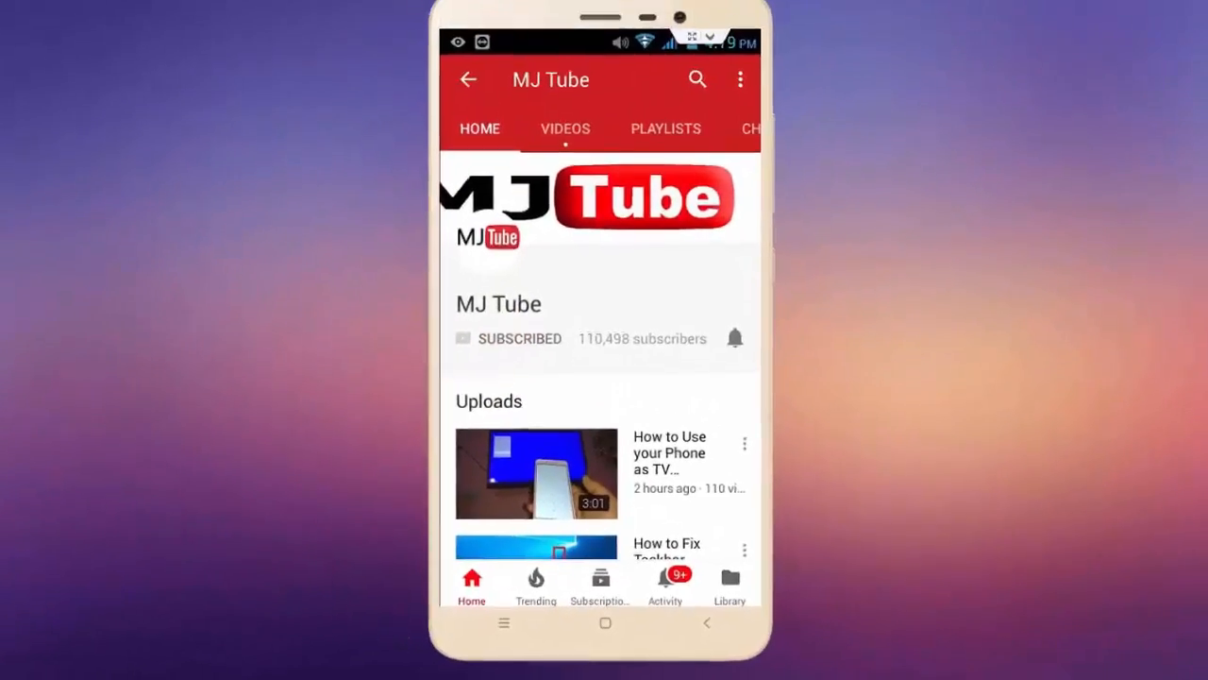
Open letterhead.png with the MJ Tube heading and blue rule in Windows Photos
click(735, 338)
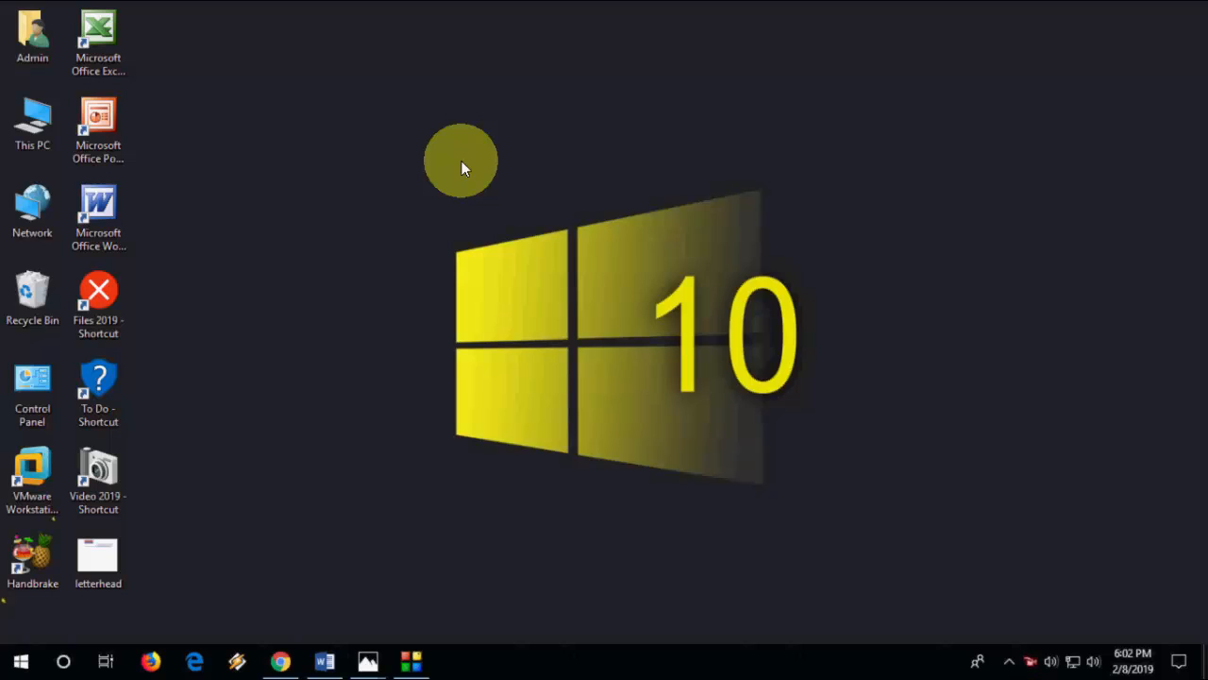
mouse_move(458, 628)
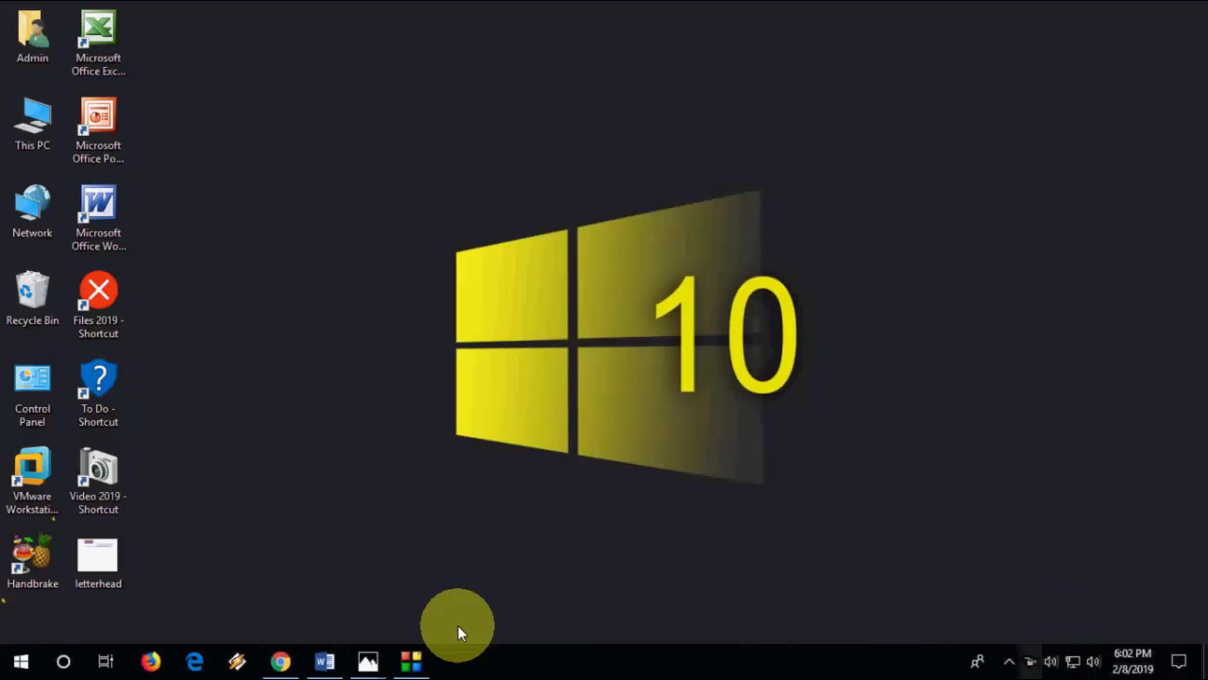
double_click(98, 557)
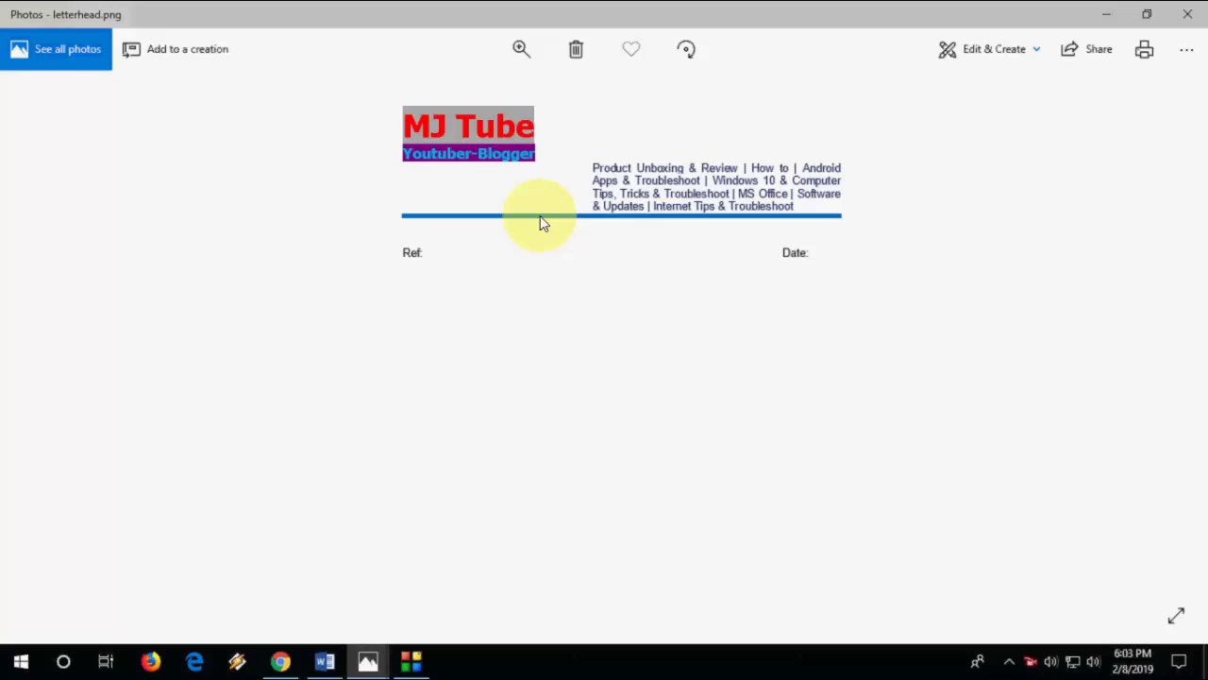
mouse_move(551, 225)
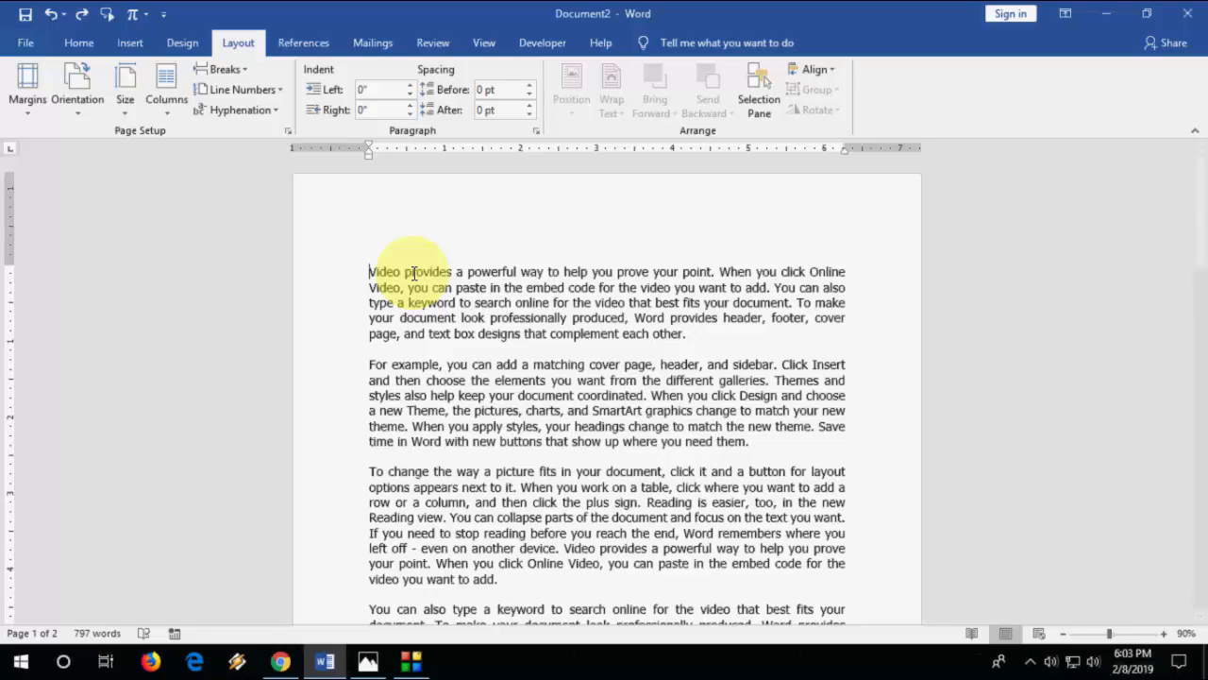
key(alt)
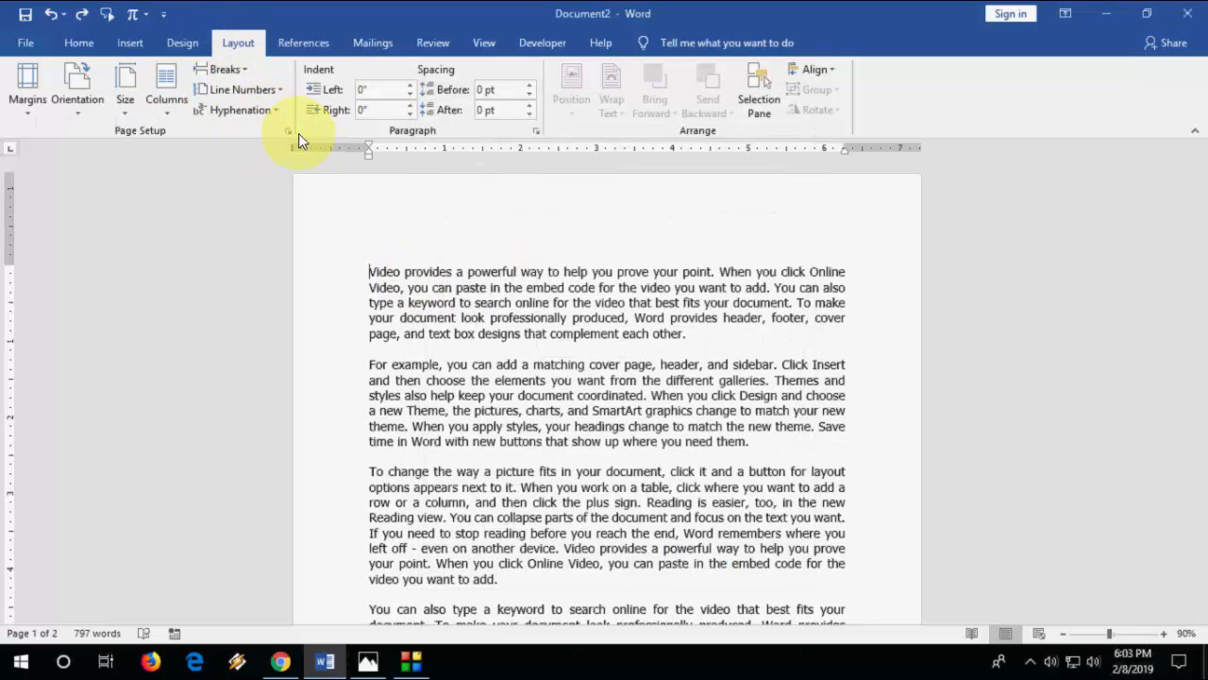
Set the top margin to 2.6" applied from this point forward in Page Setup
click(289, 131)
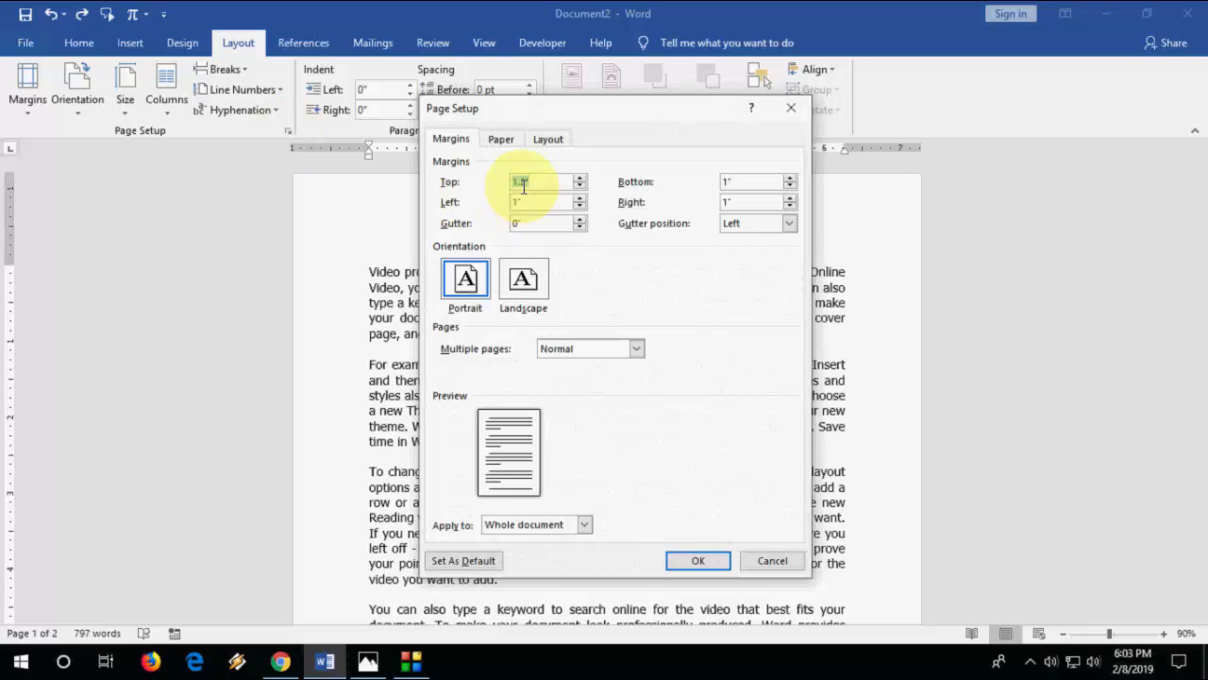
text(1.2)
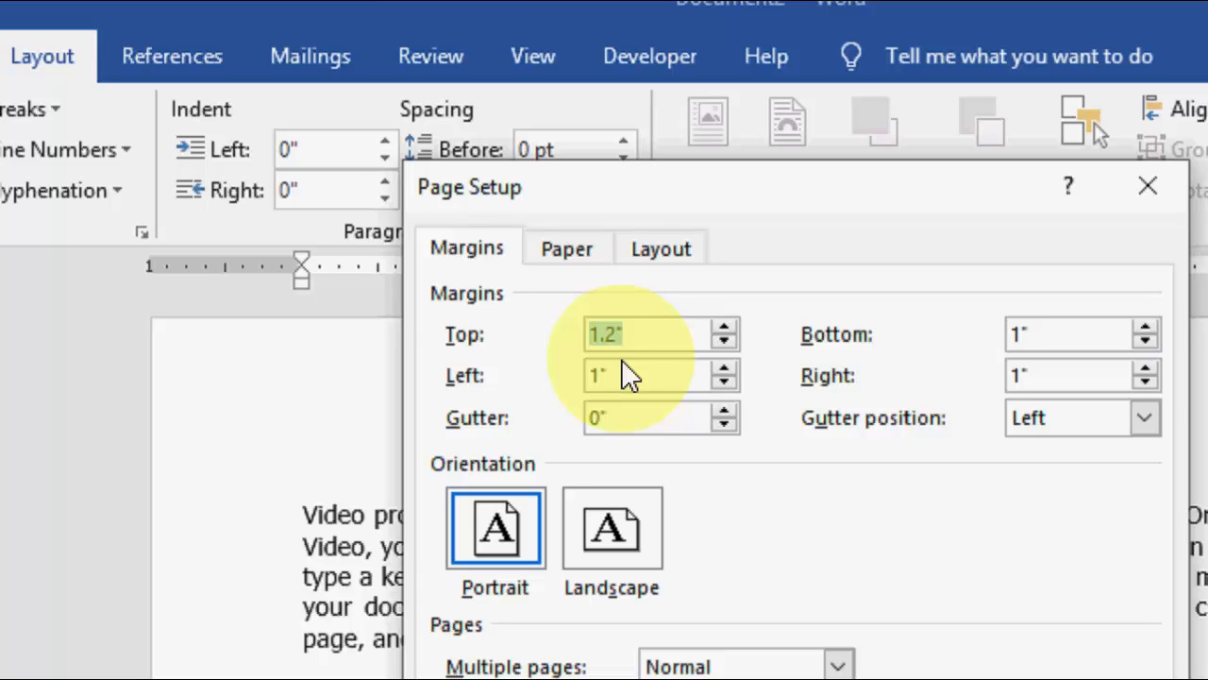
text(2.)
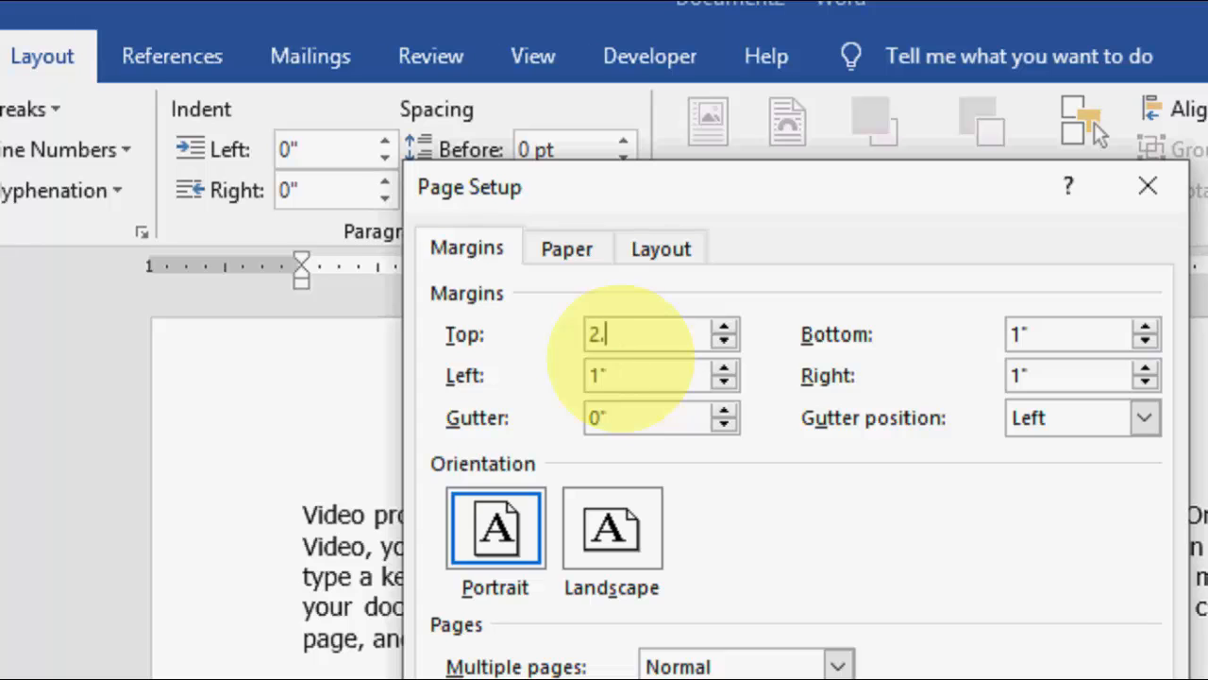
text(6)
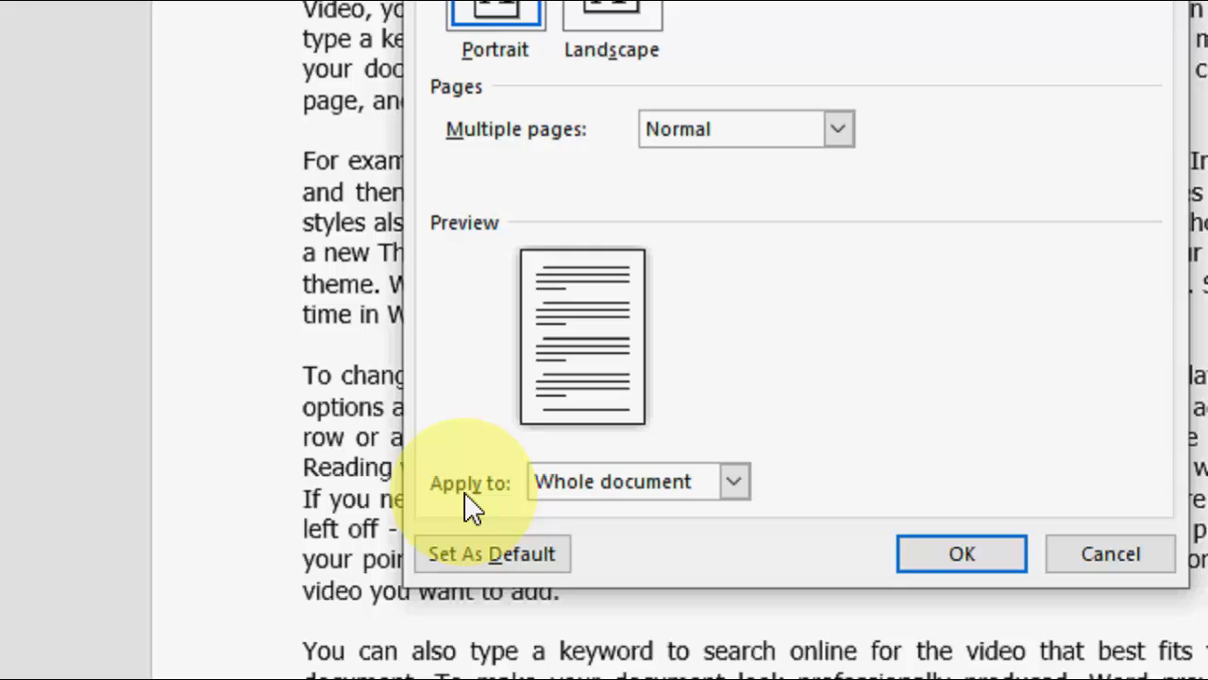
click(733, 481)
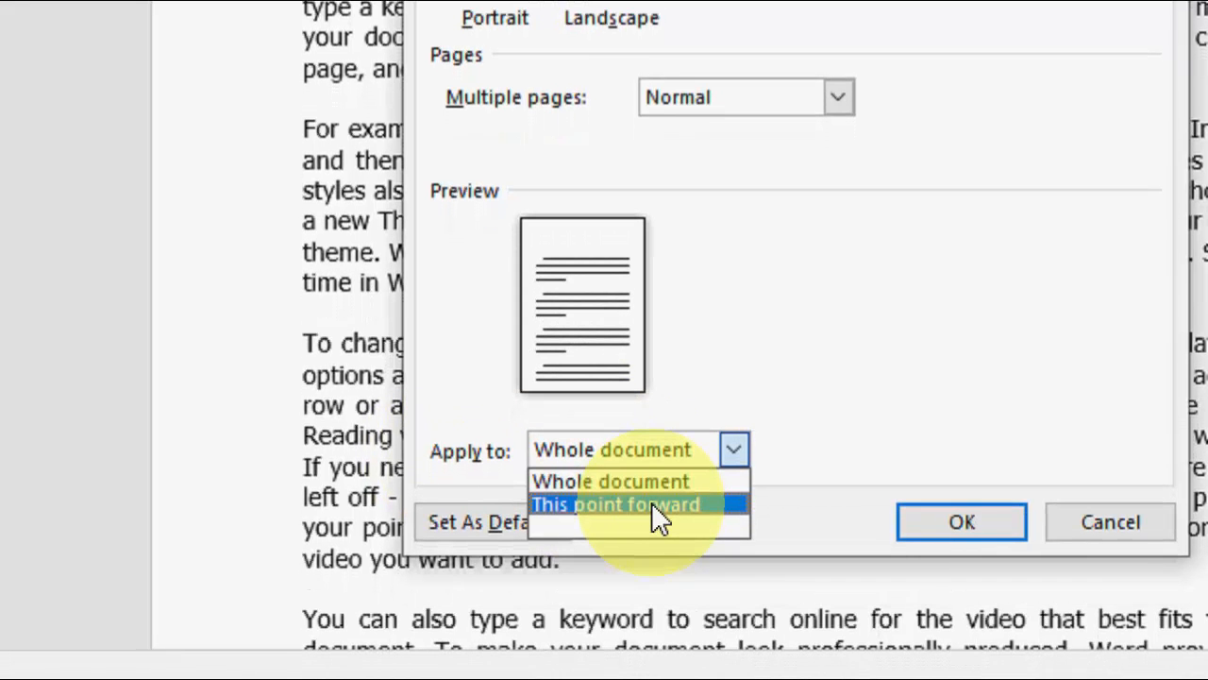
click(615, 503)
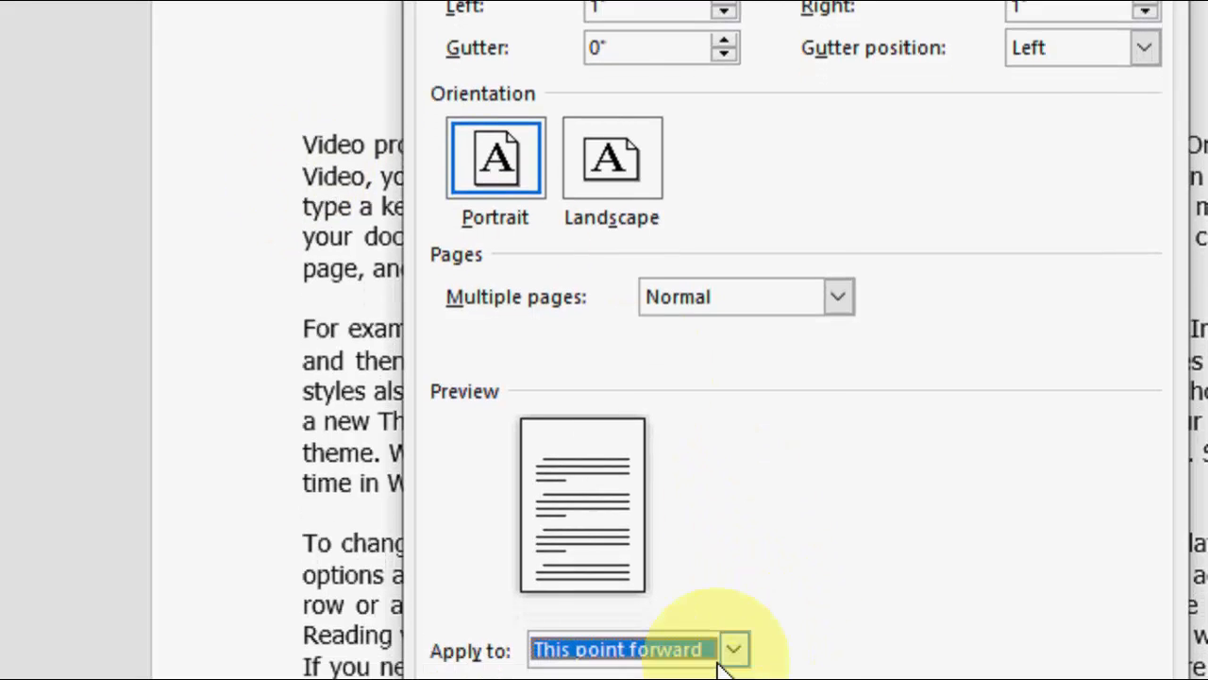
click(954, 543)
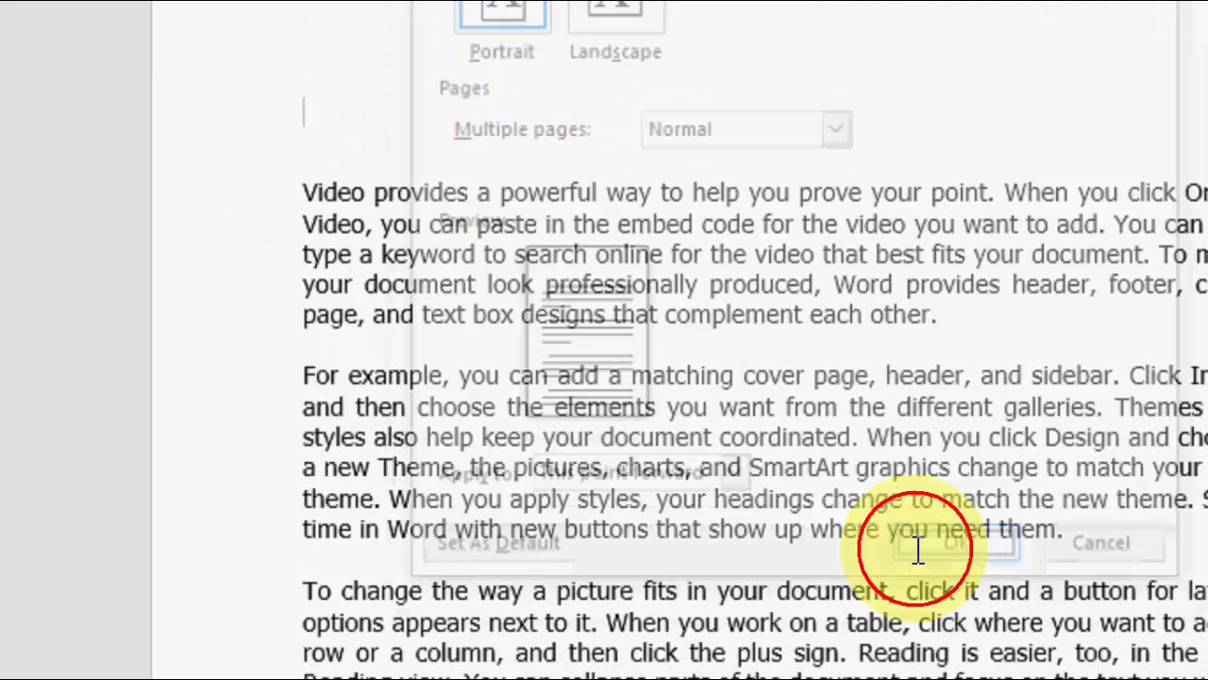
Click into the document and scroll down to the end of page 1
click(953, 543)
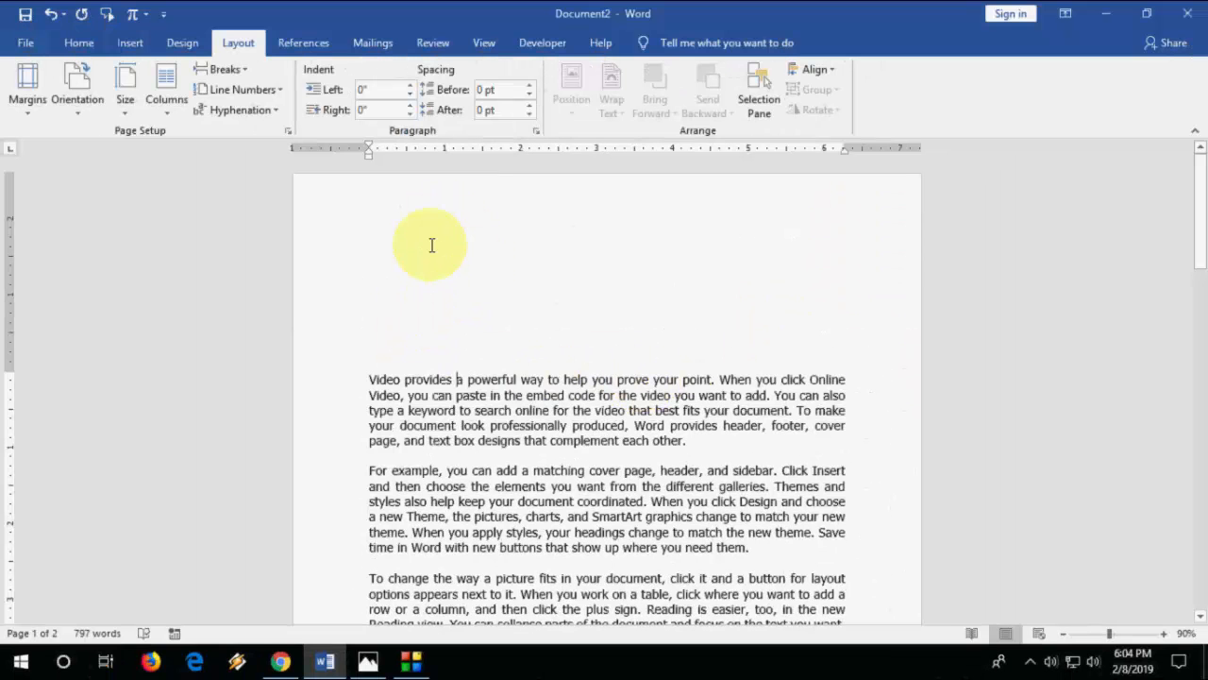
scroll(down, 3)
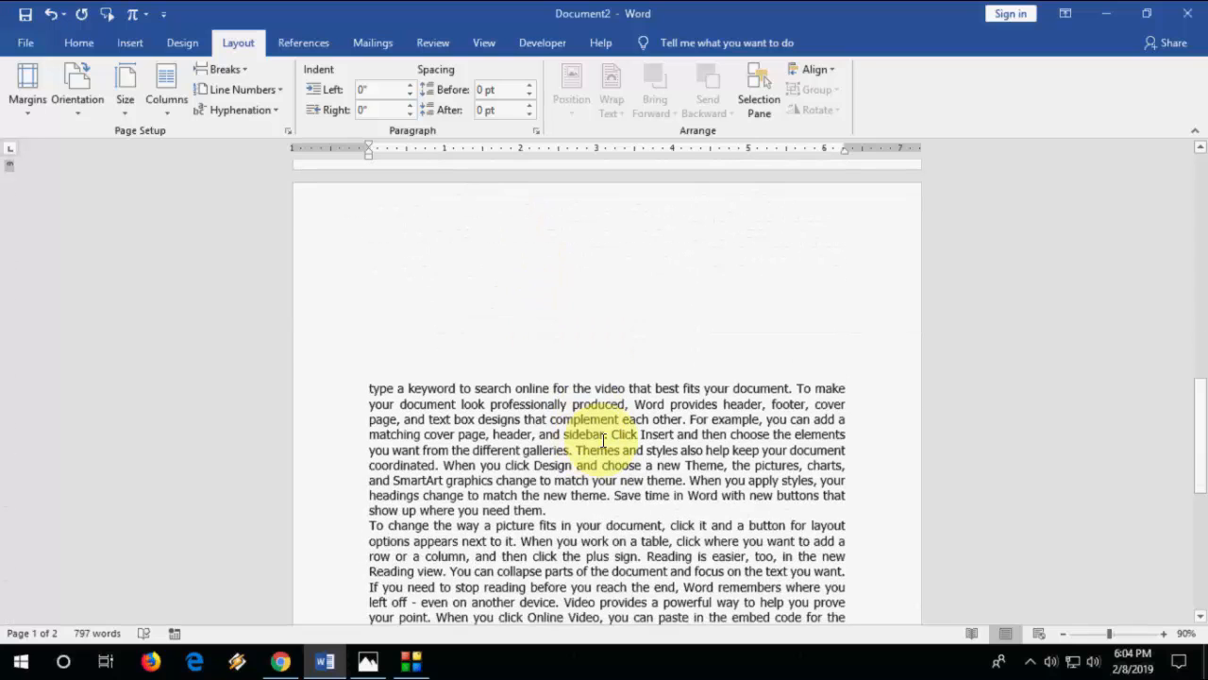
scroll(down, 3)
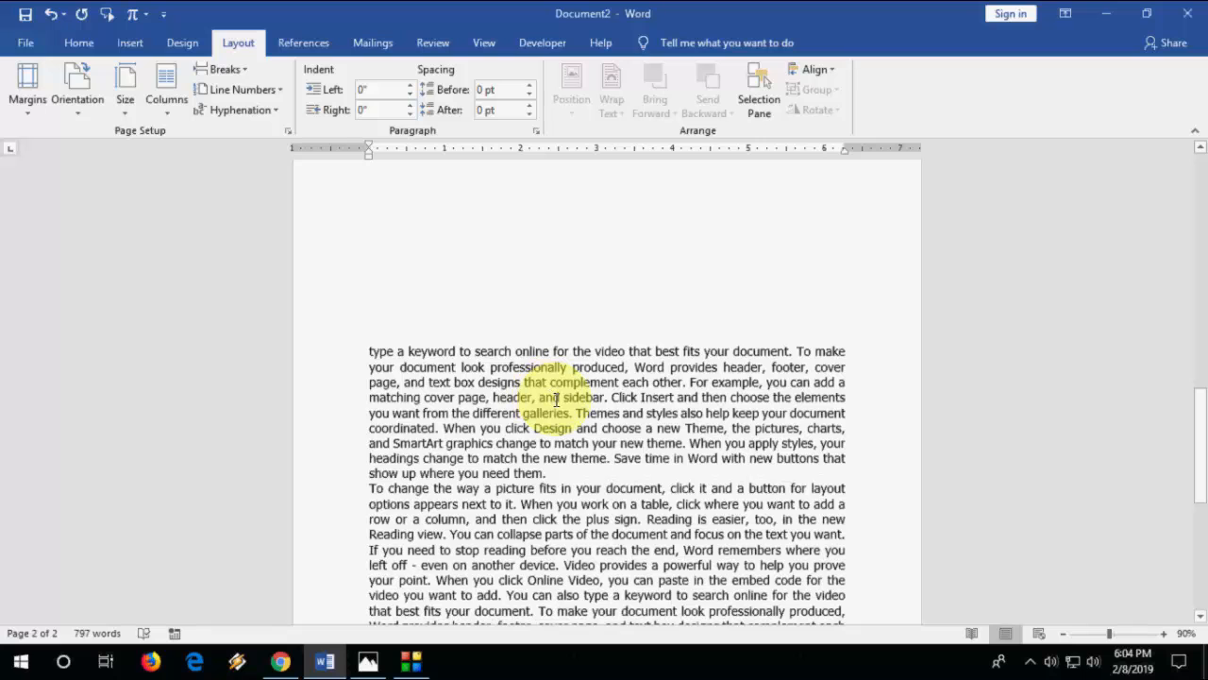
scroll(down, 3)
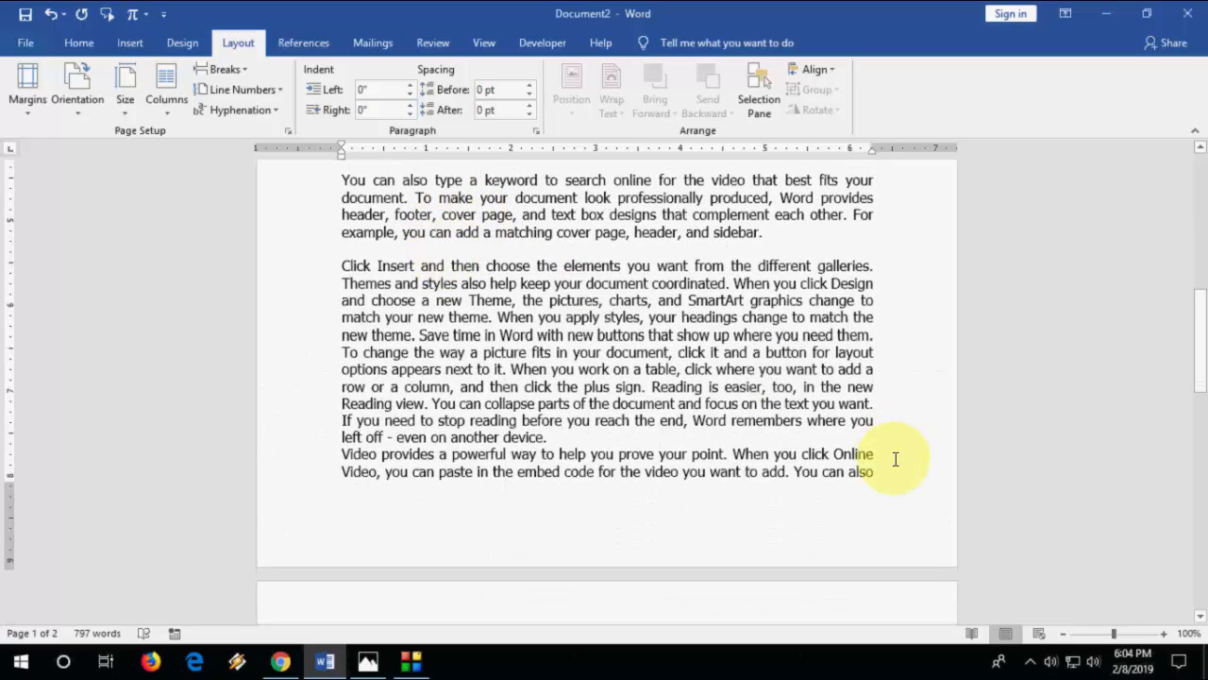
mouse_move(916, 482)
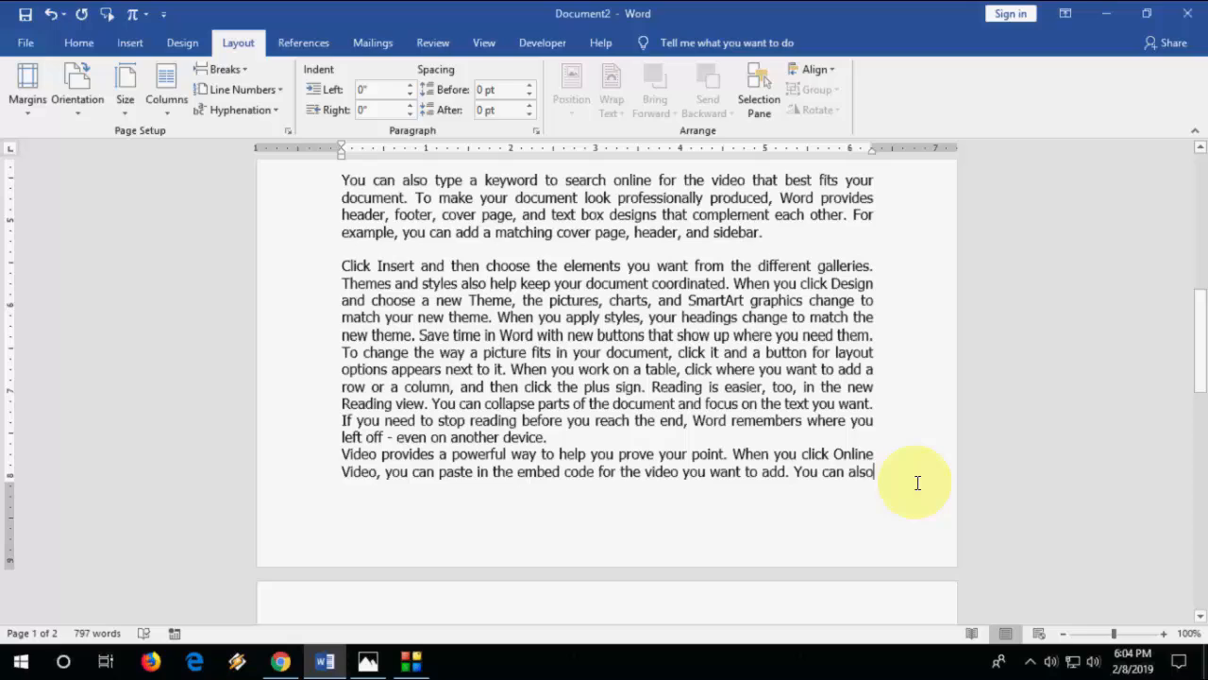
Set the top margin to 1.2" from this point forward in Page Setup
key(alt)
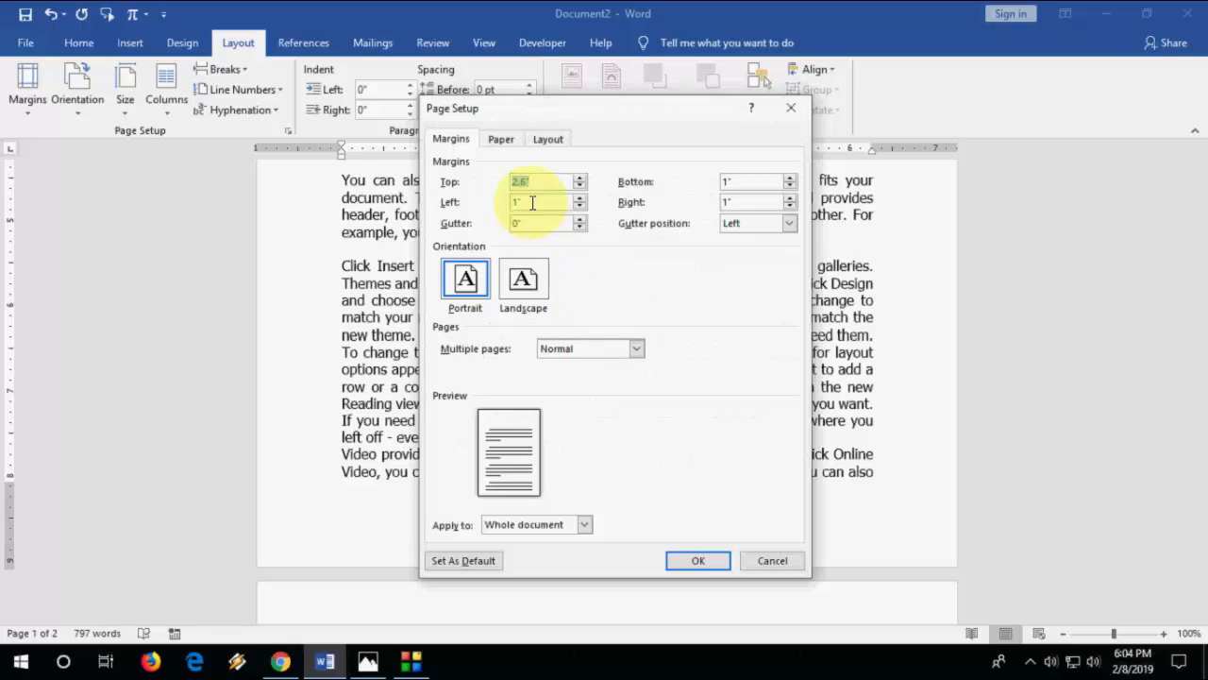
text(1.2)
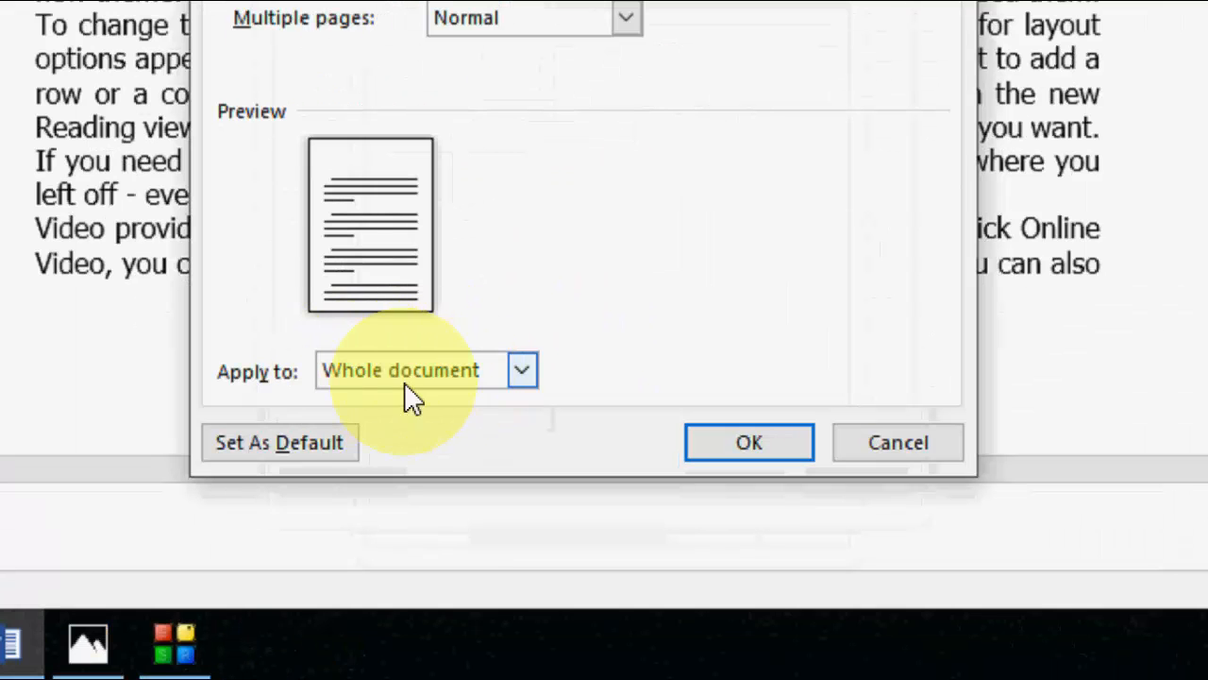
click(401, 369)
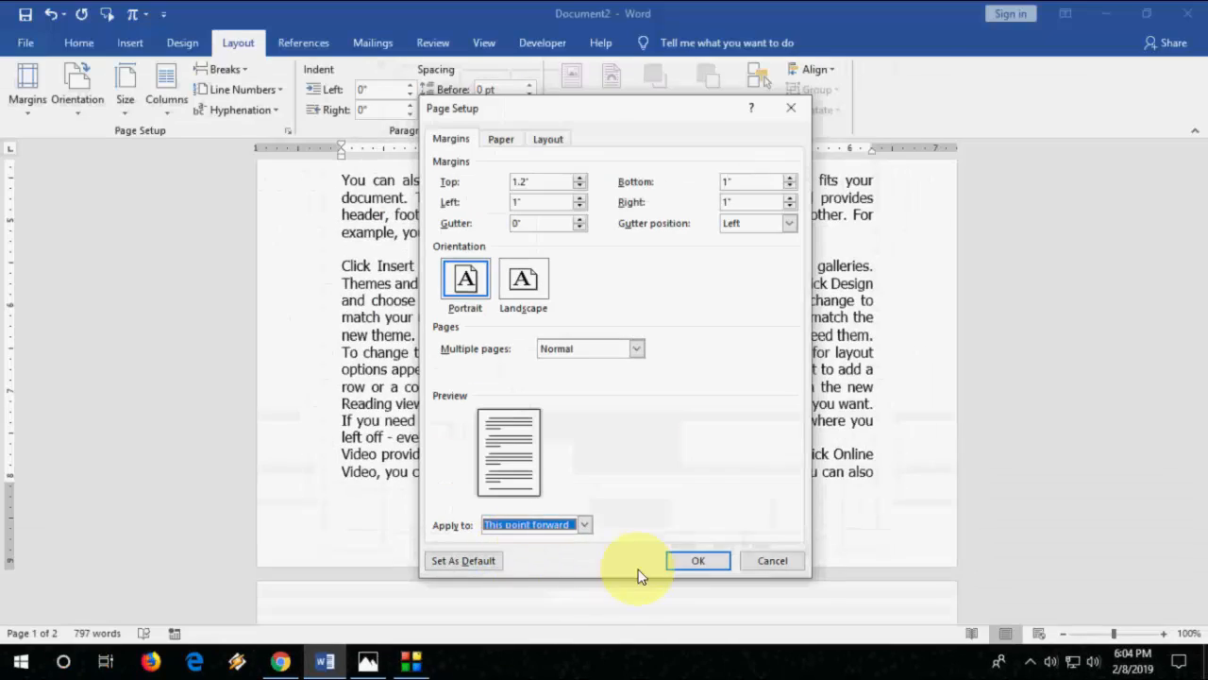
click(698, 560)
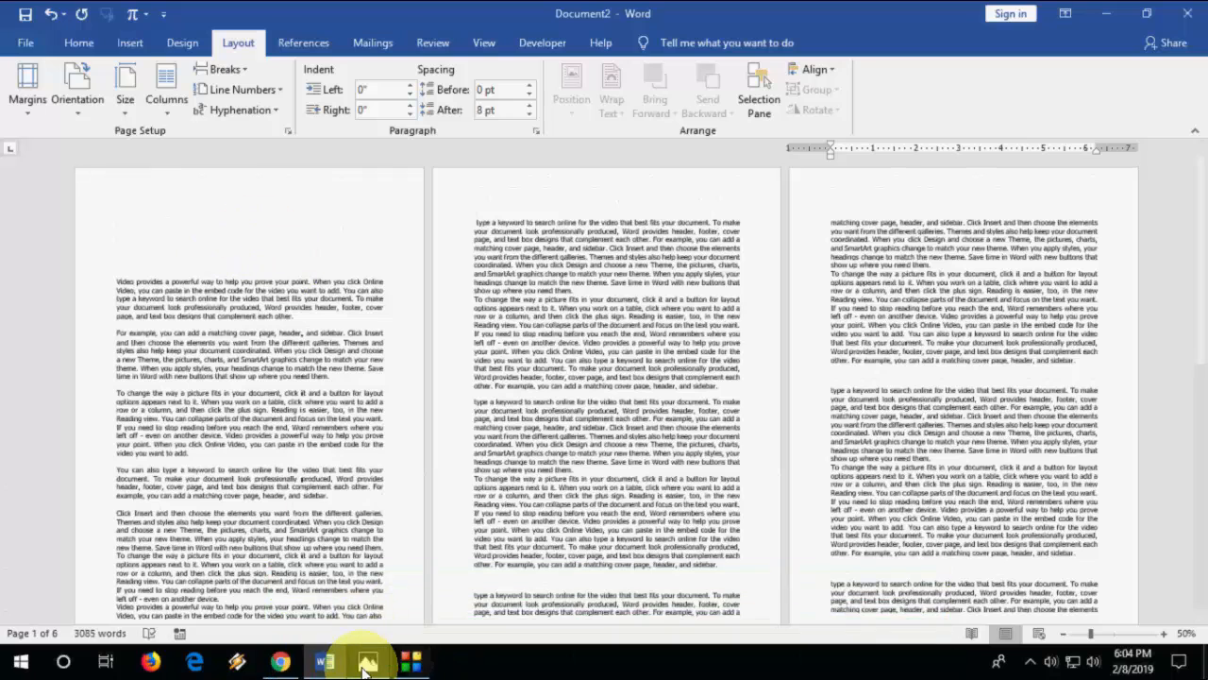
Switch back to the letterhead.png image in Photos via the taskbar
click(368, 660)
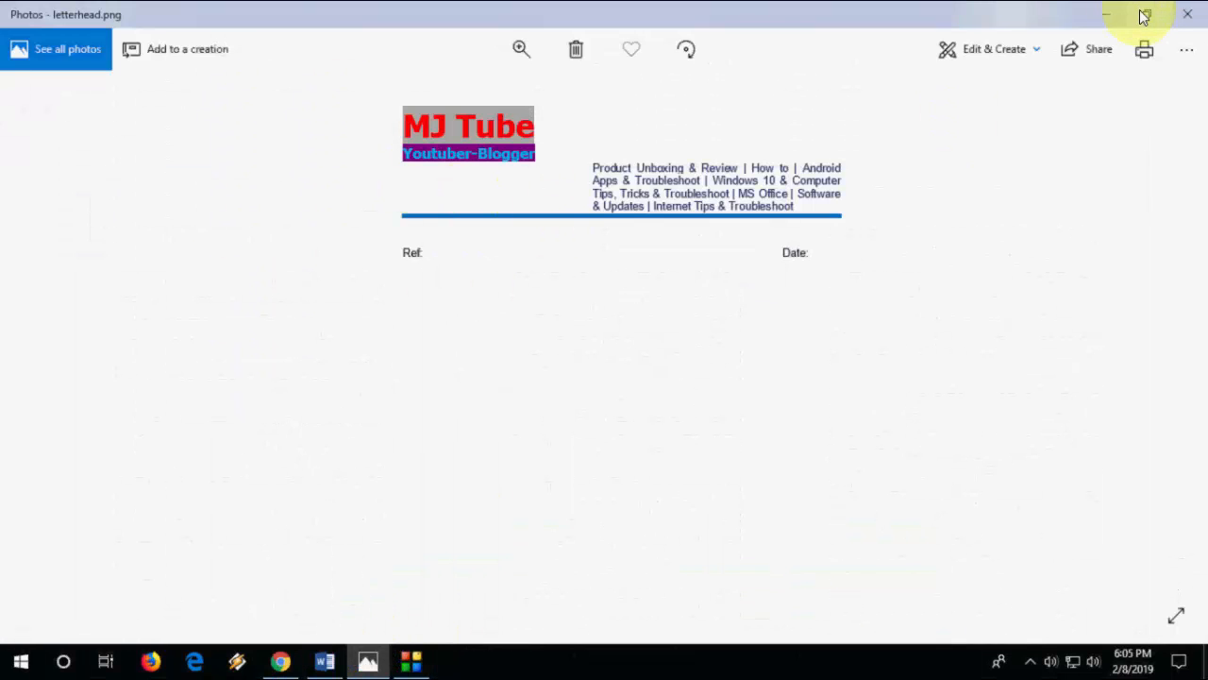